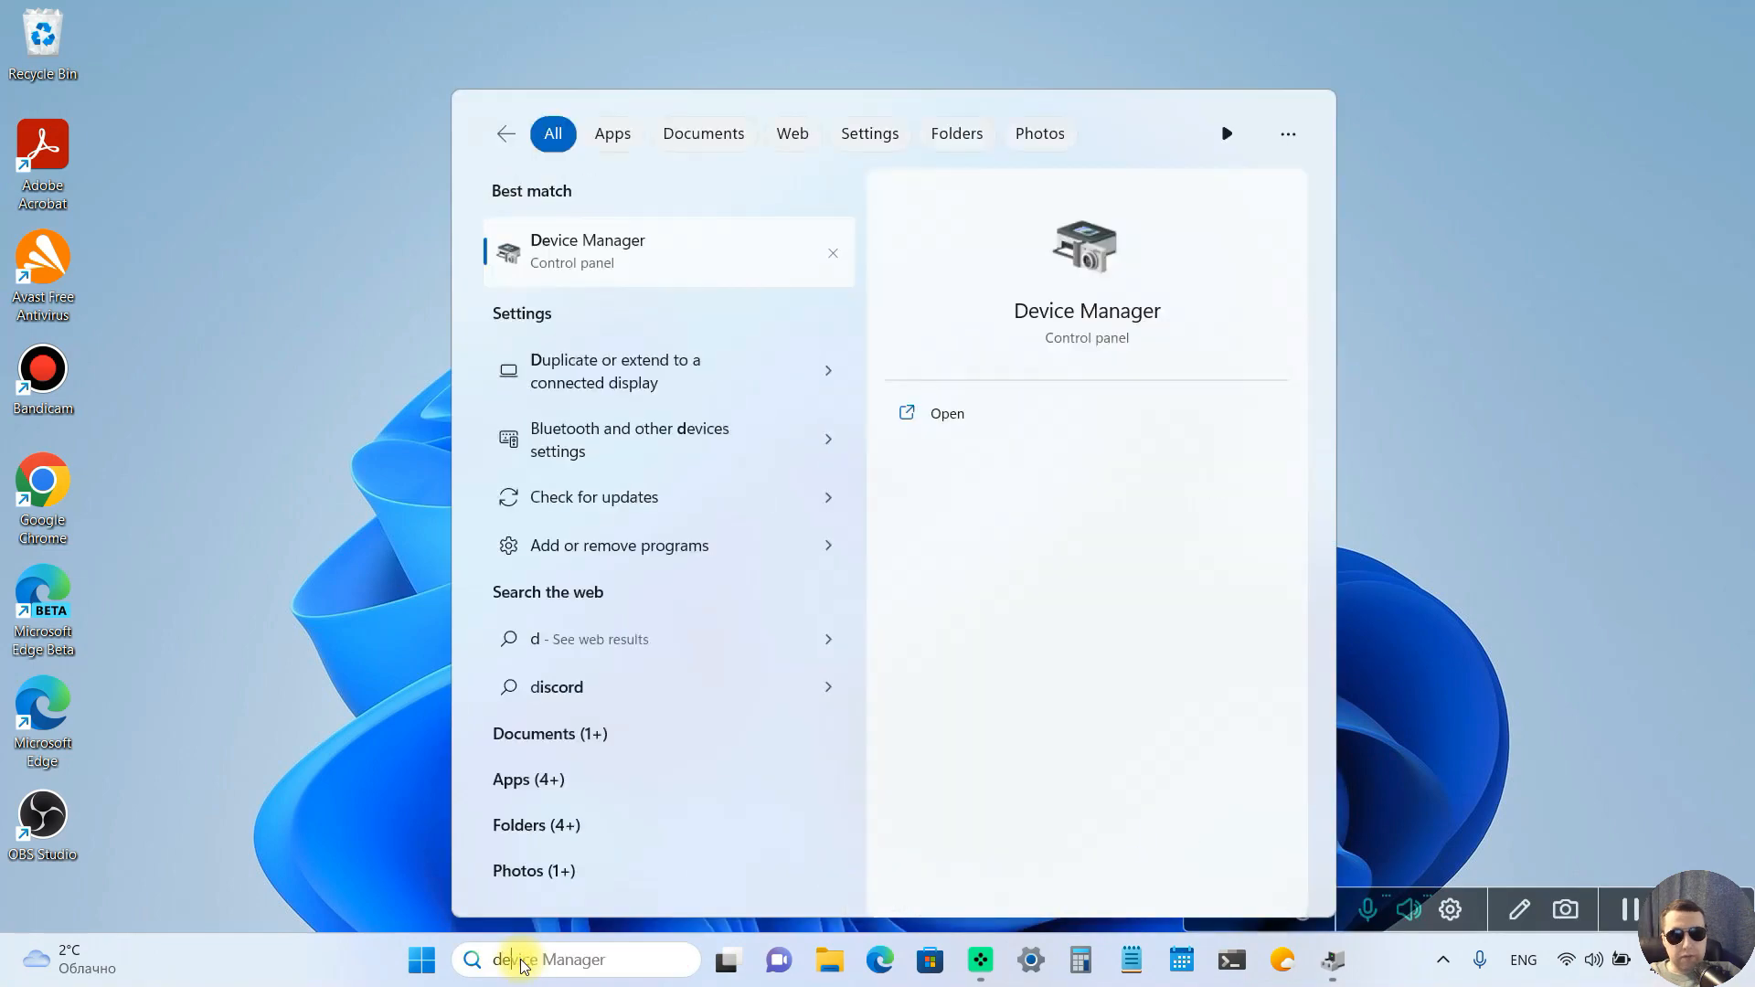
Reach Device Manager via search 'dev' and Hardware and Sound, expanding Mice and other pointing devices
type("dev")
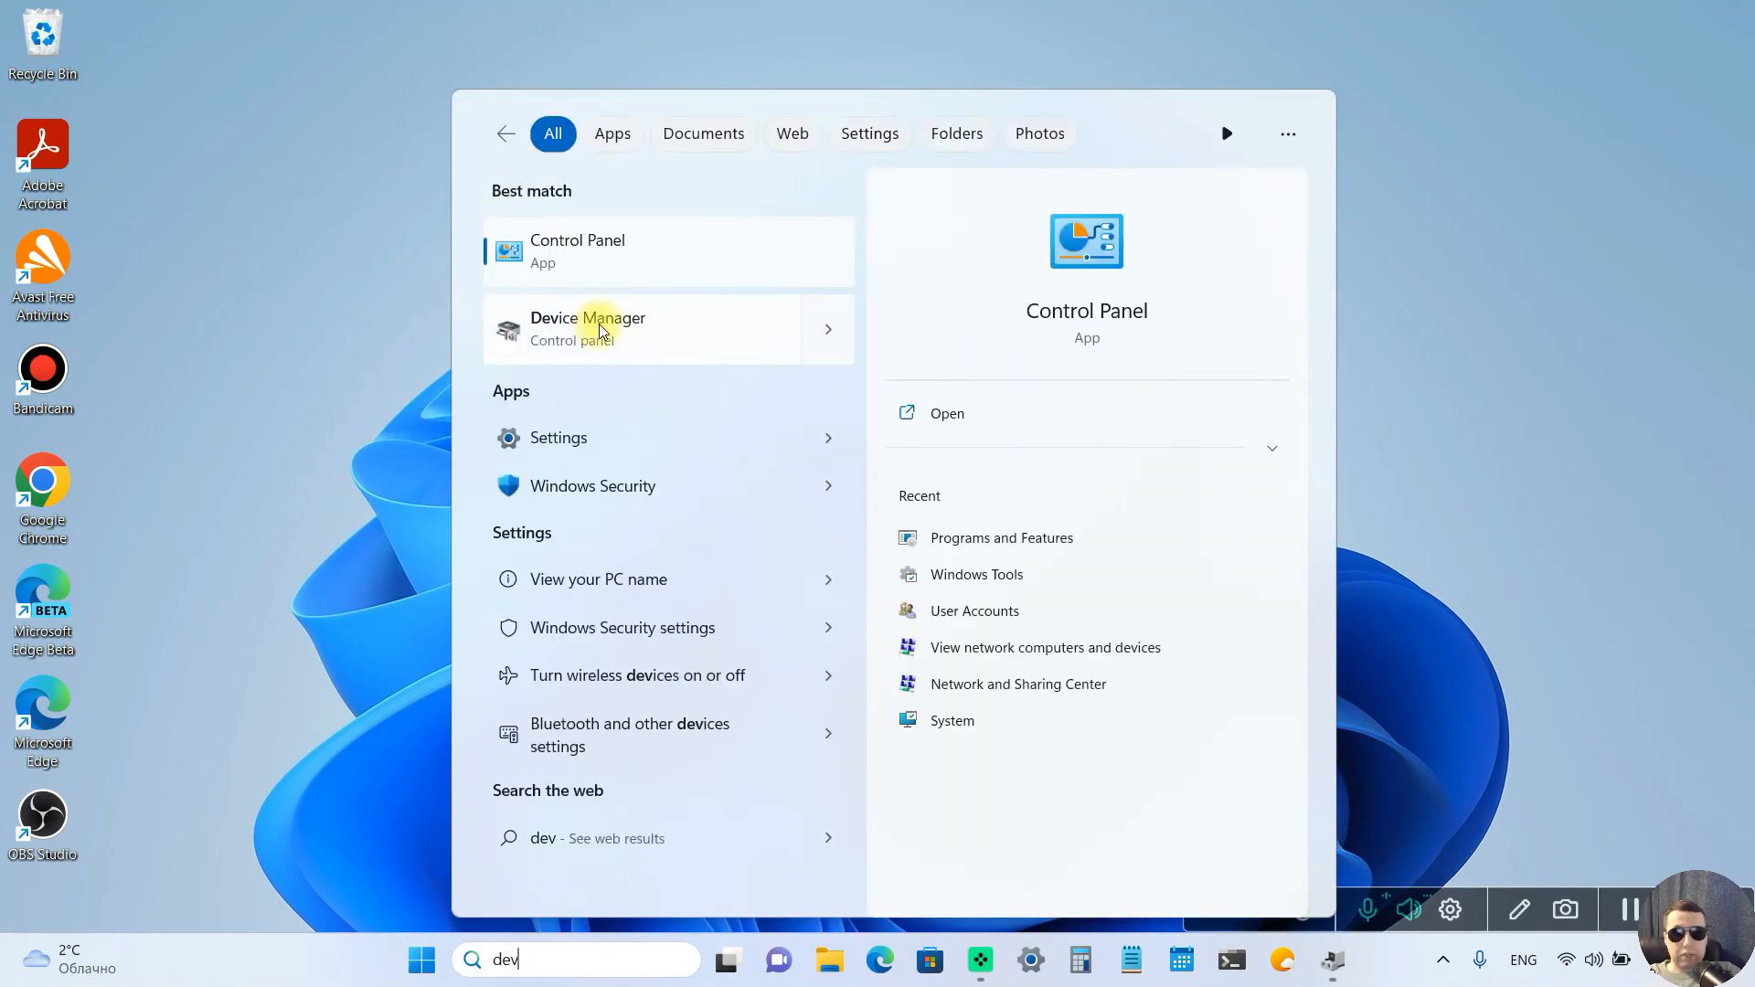
left_click(578, 250)
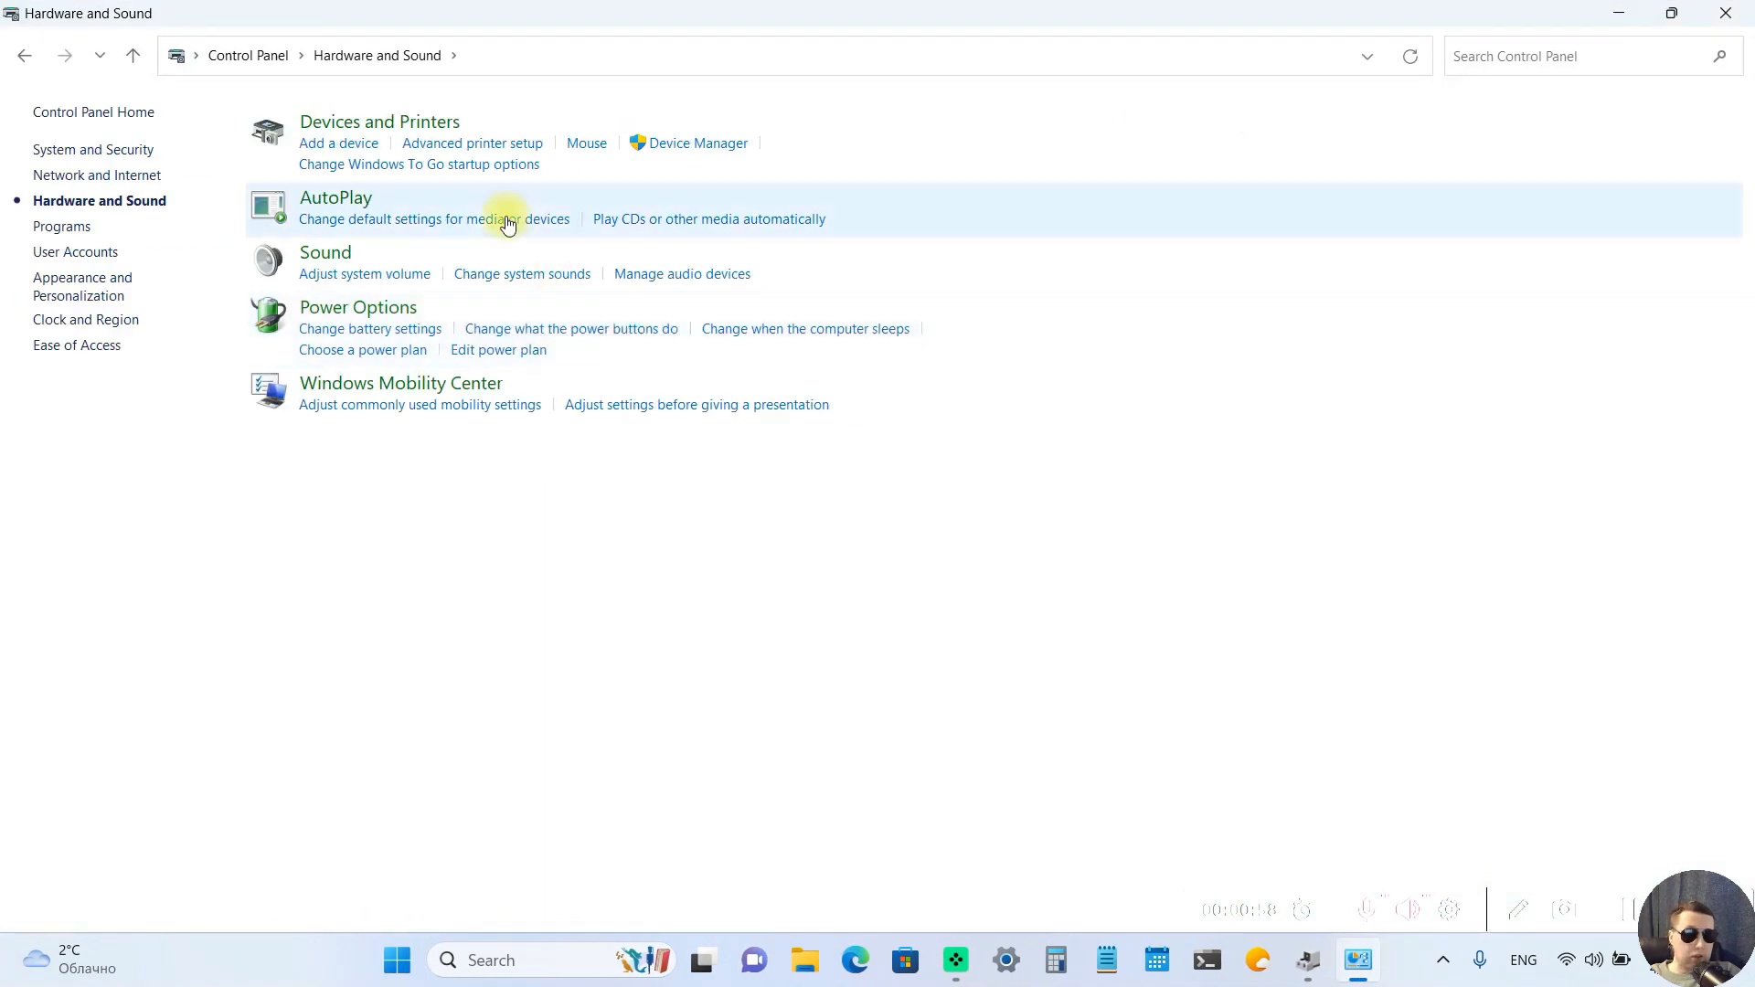
left_click(695, 143)
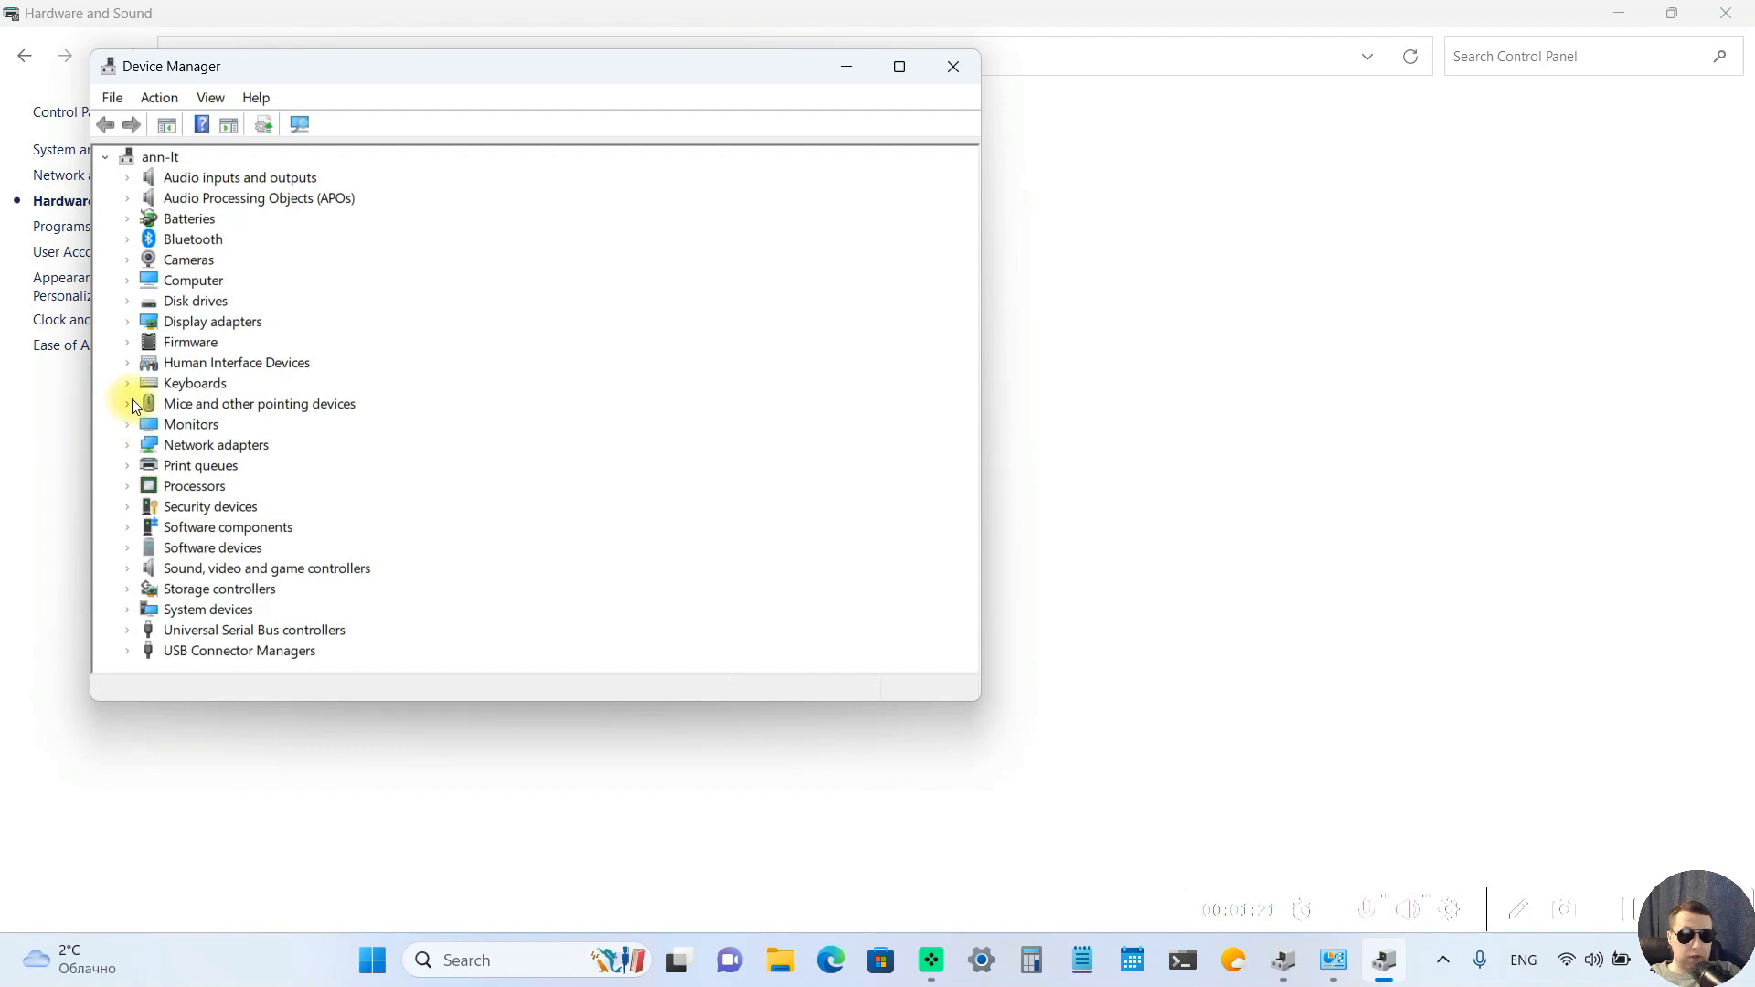
left_click(126, 402)
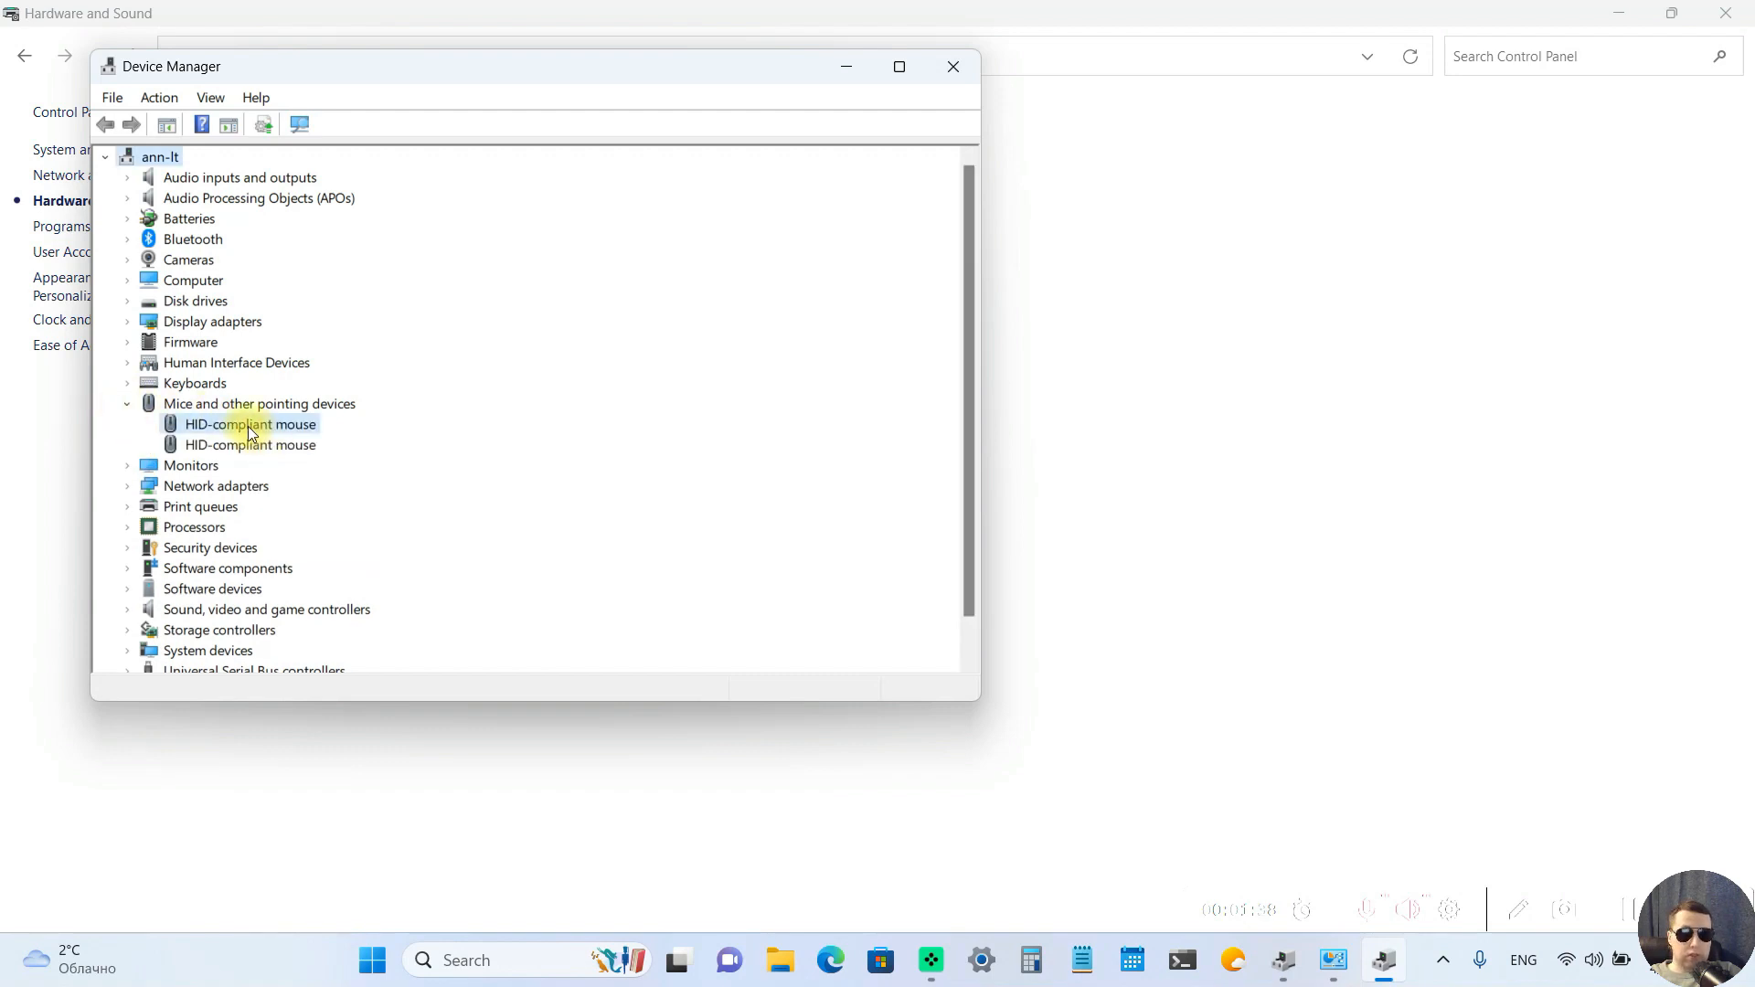
Allow the HID-compliant mouse to wake the computer in Power Management, then expand Keyboards
double_click(248, 424)
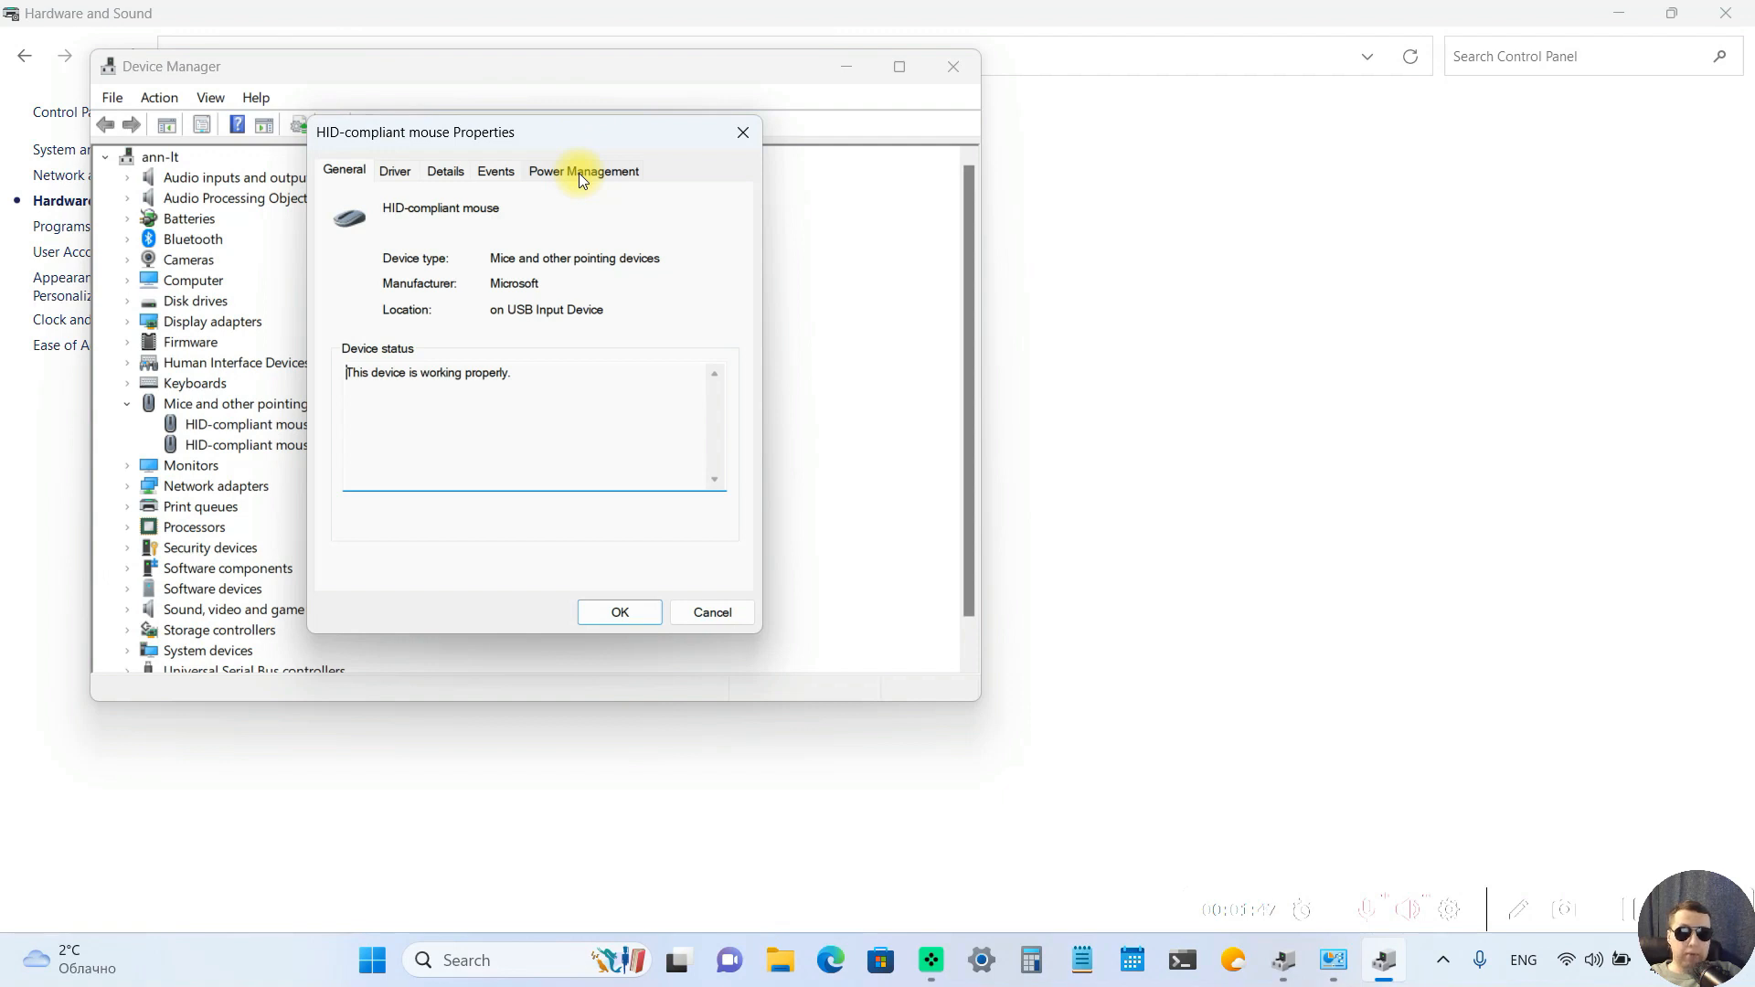
left_click(583, 170)
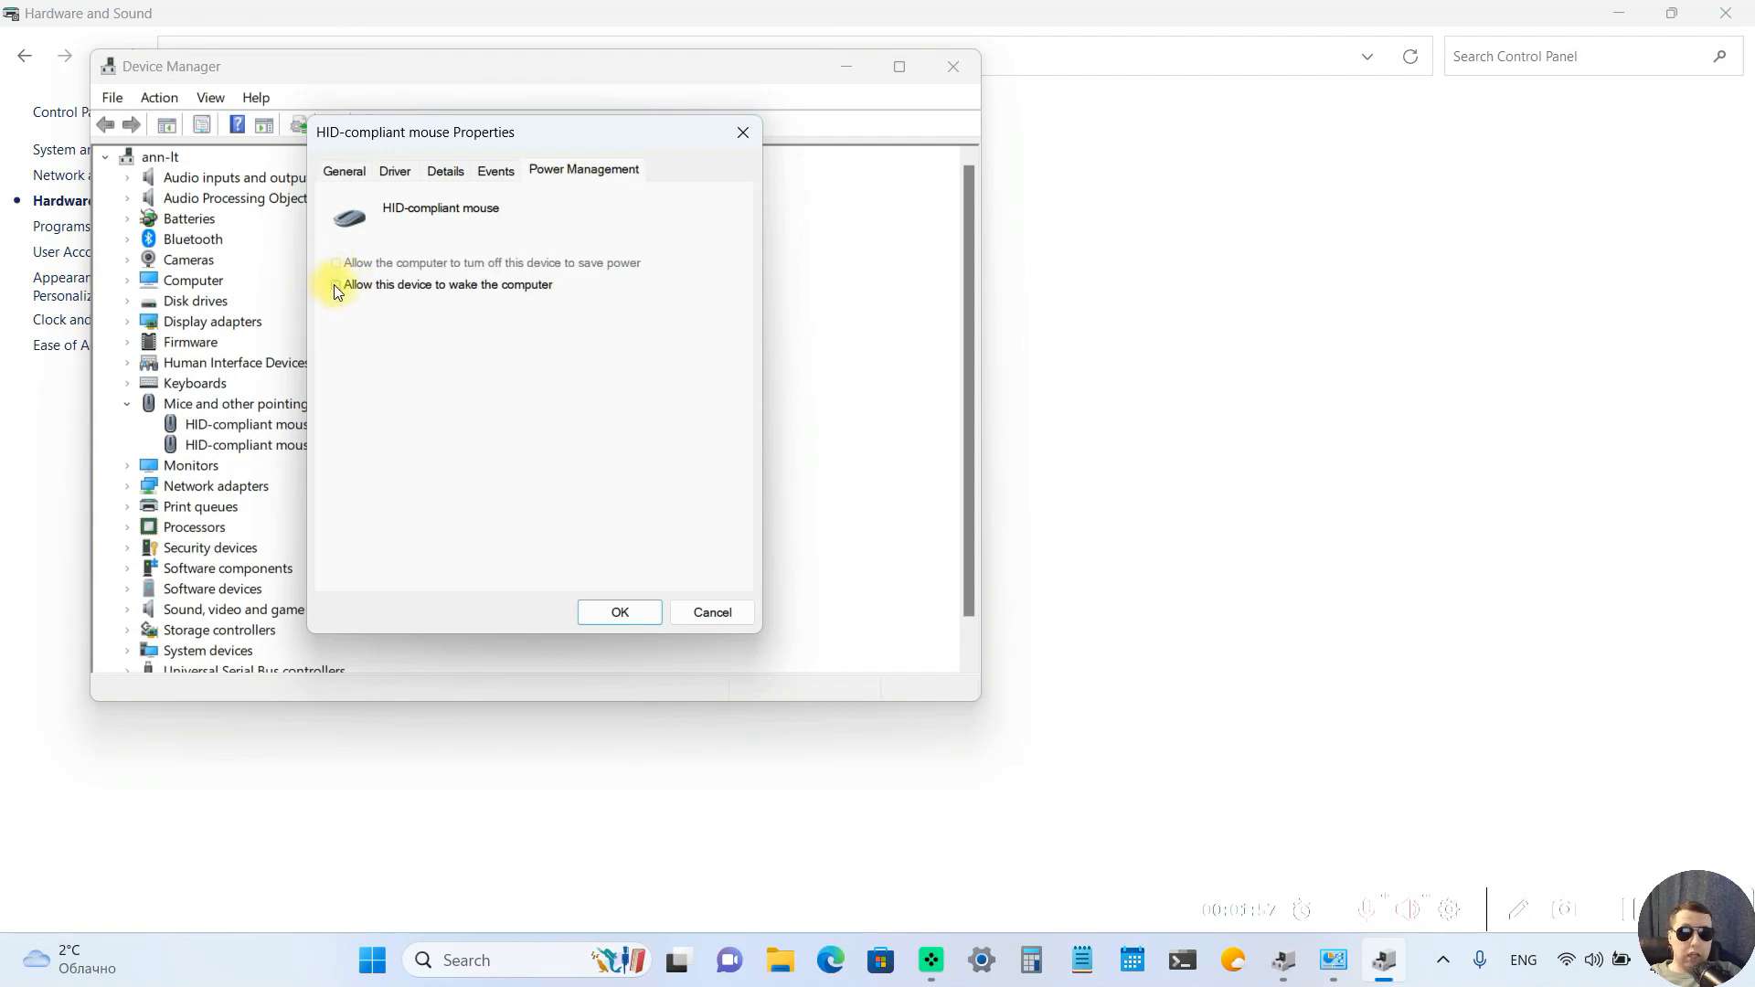
left_click(336, 285)
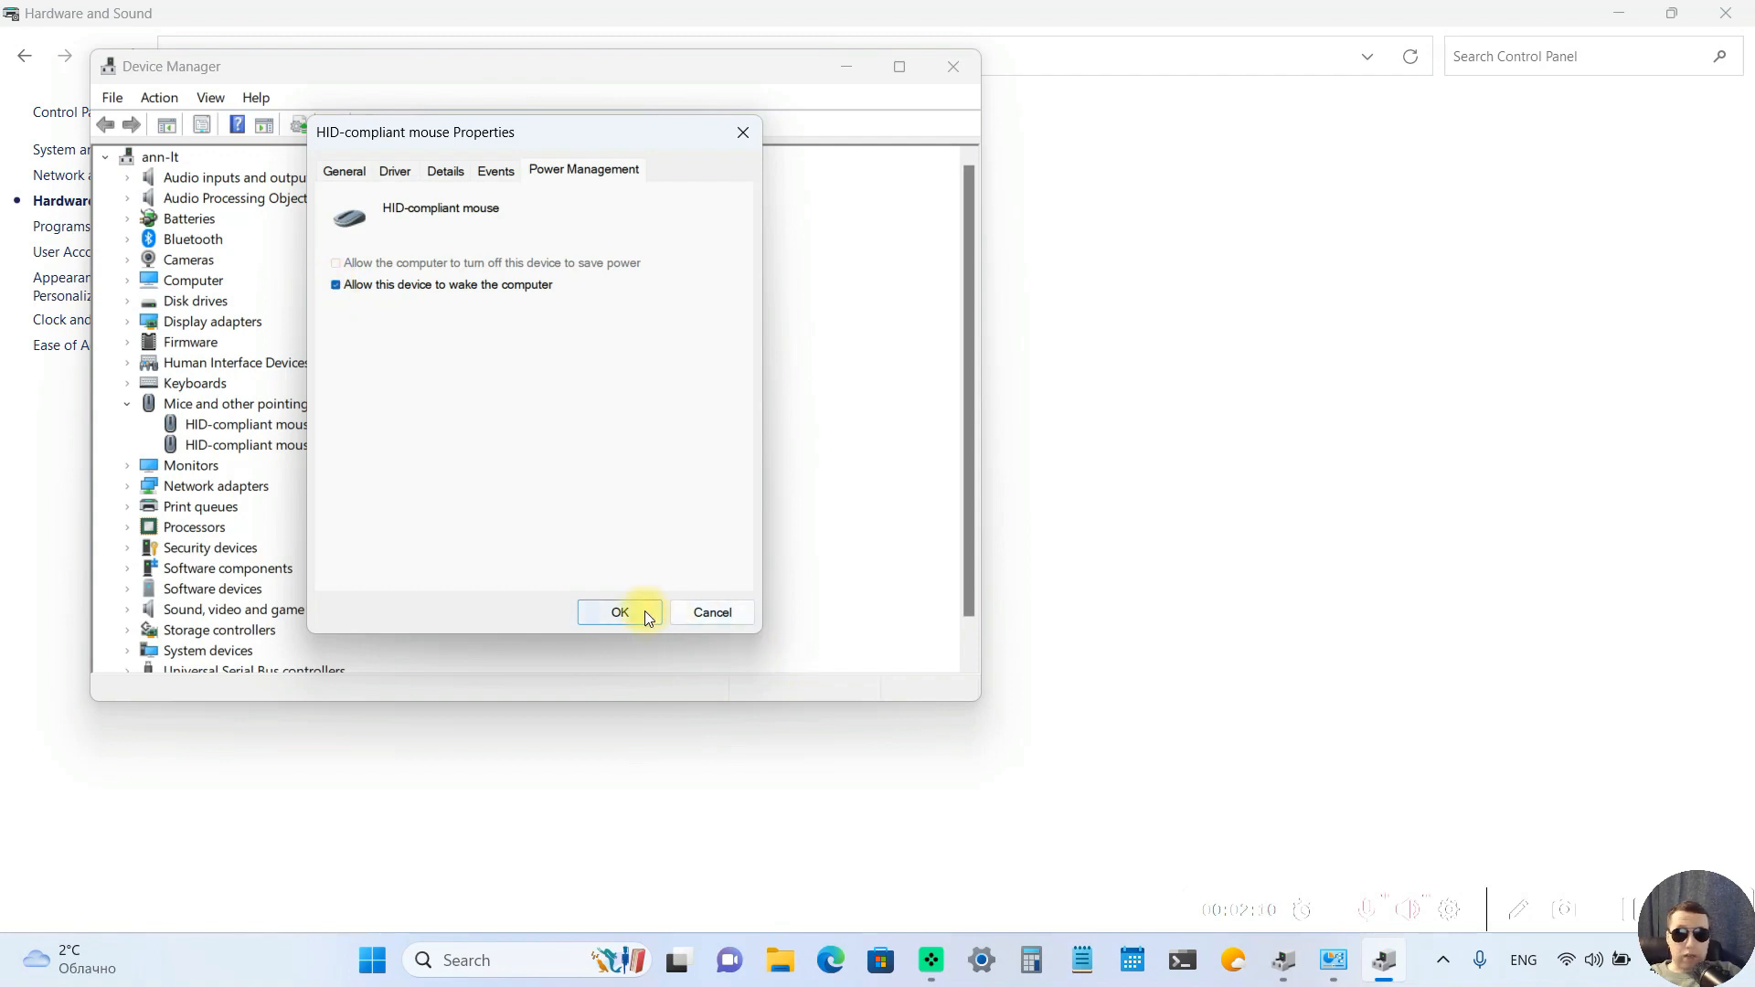
left_click(620, 612)
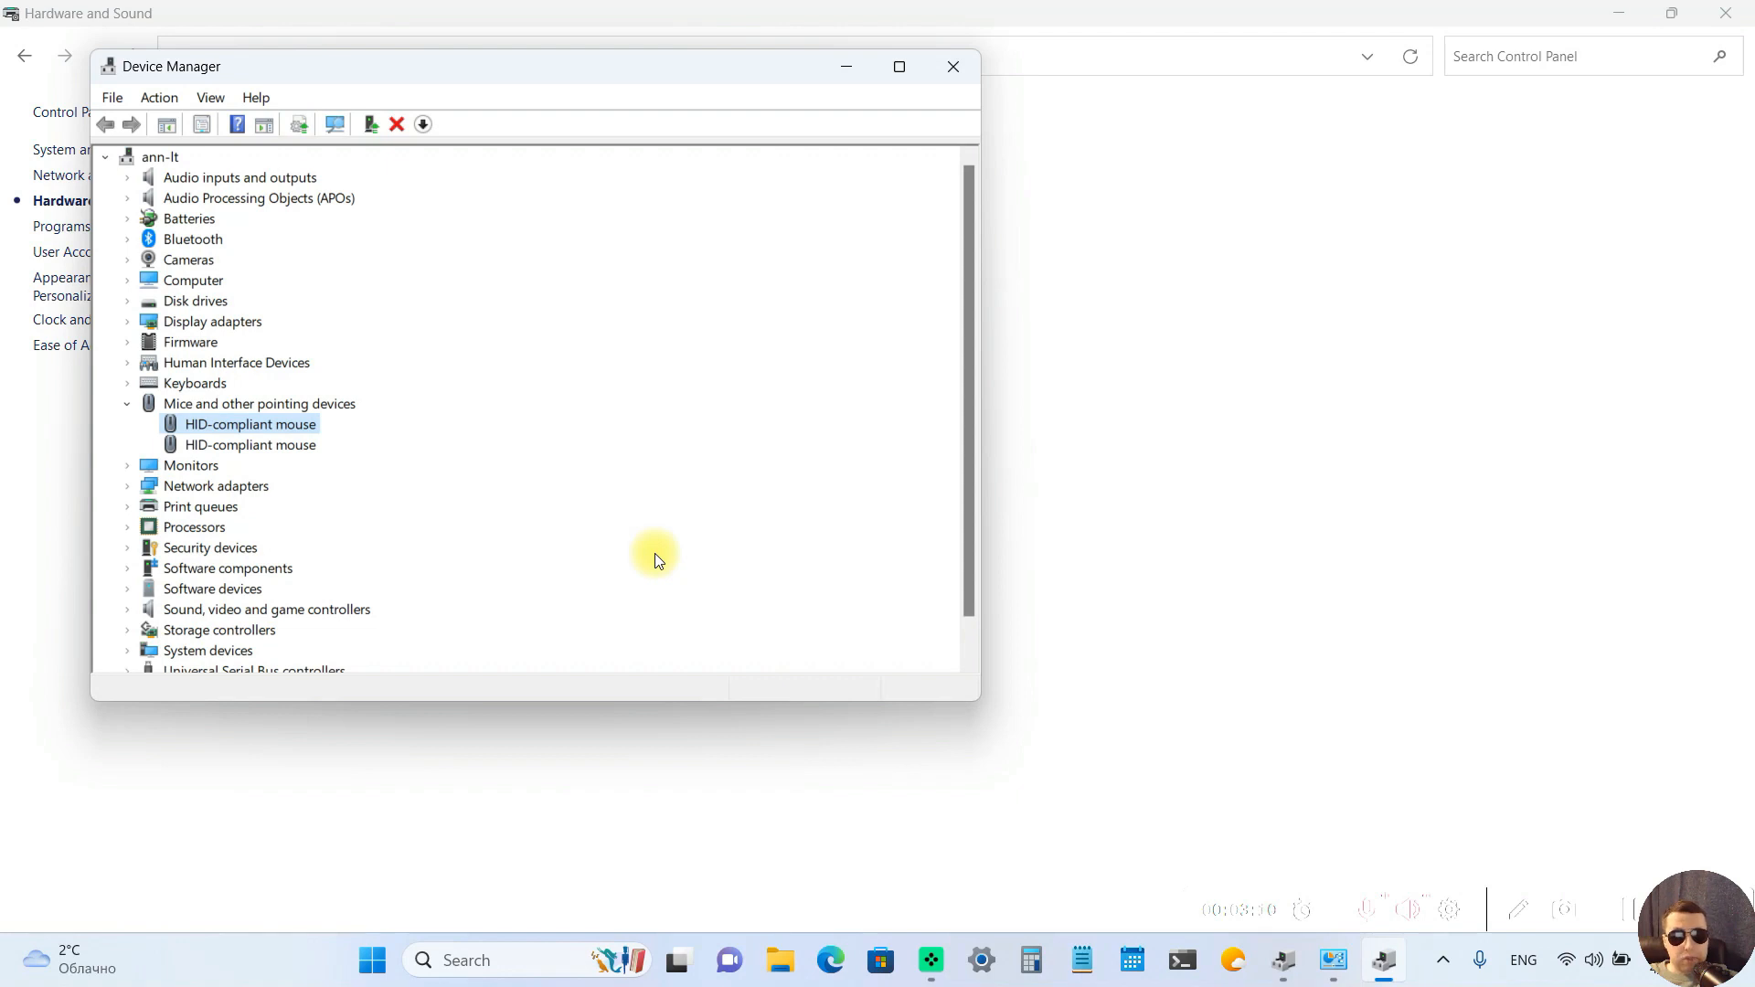
mouse_move(128, 391)
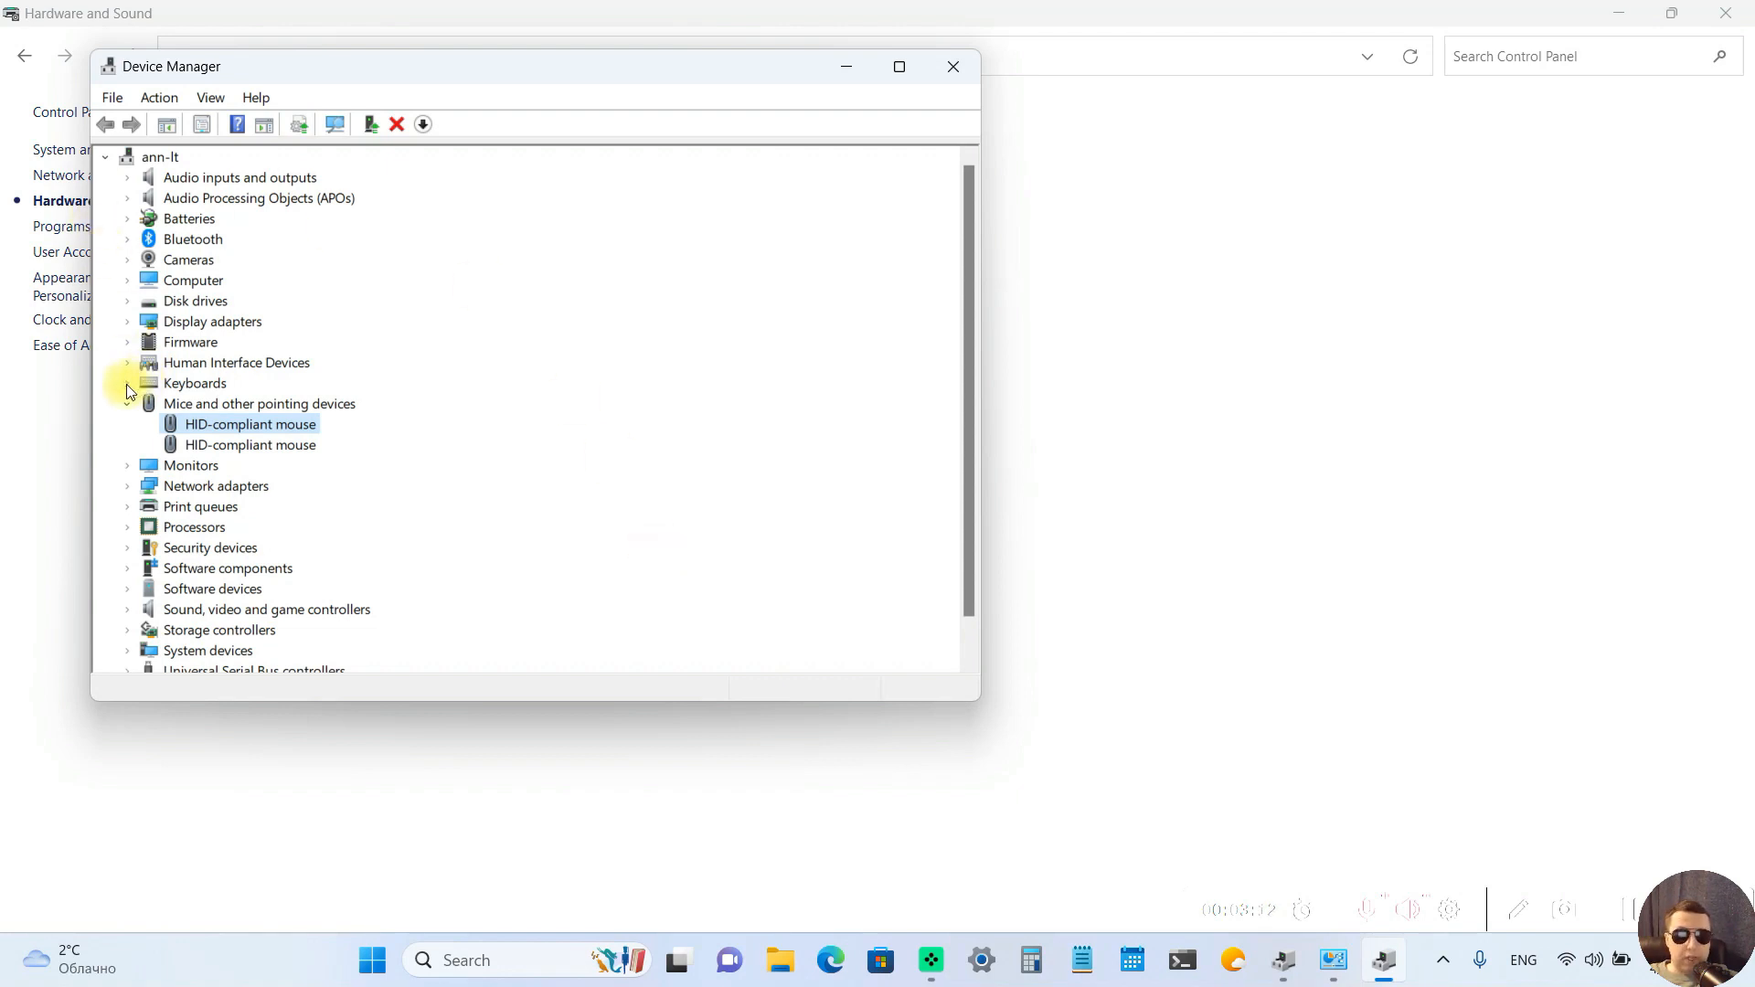
double_click(247, 402)
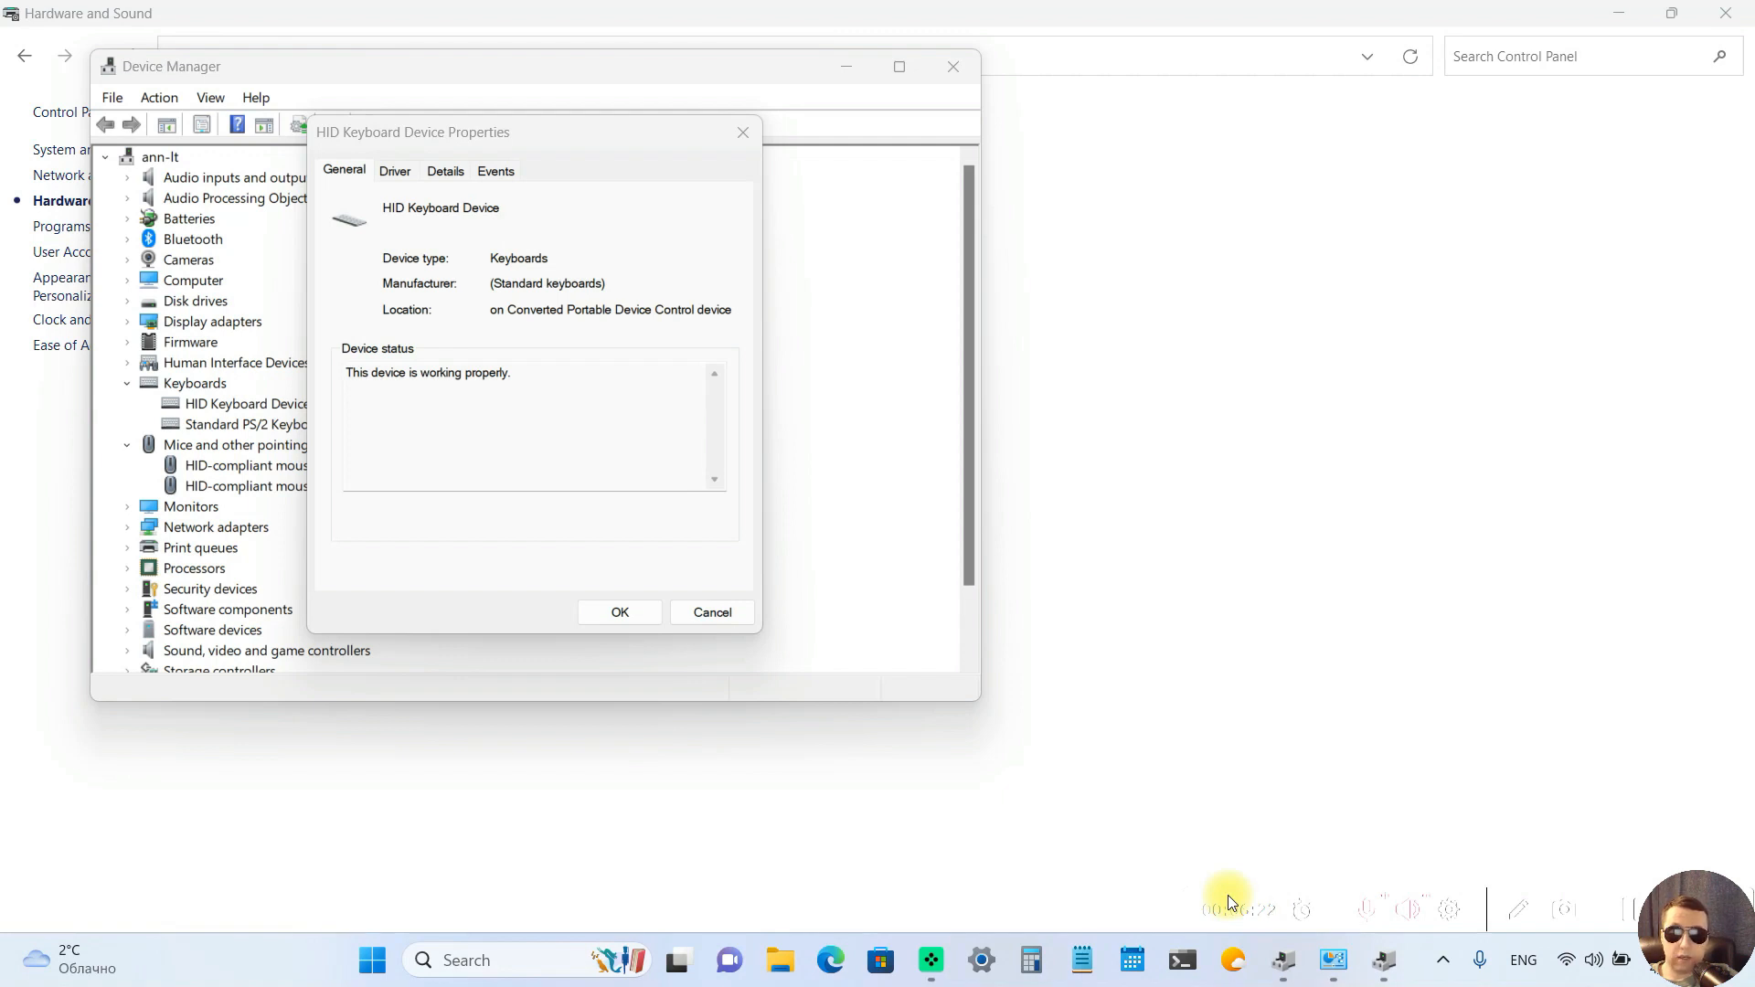
mouse_move(644, 126)
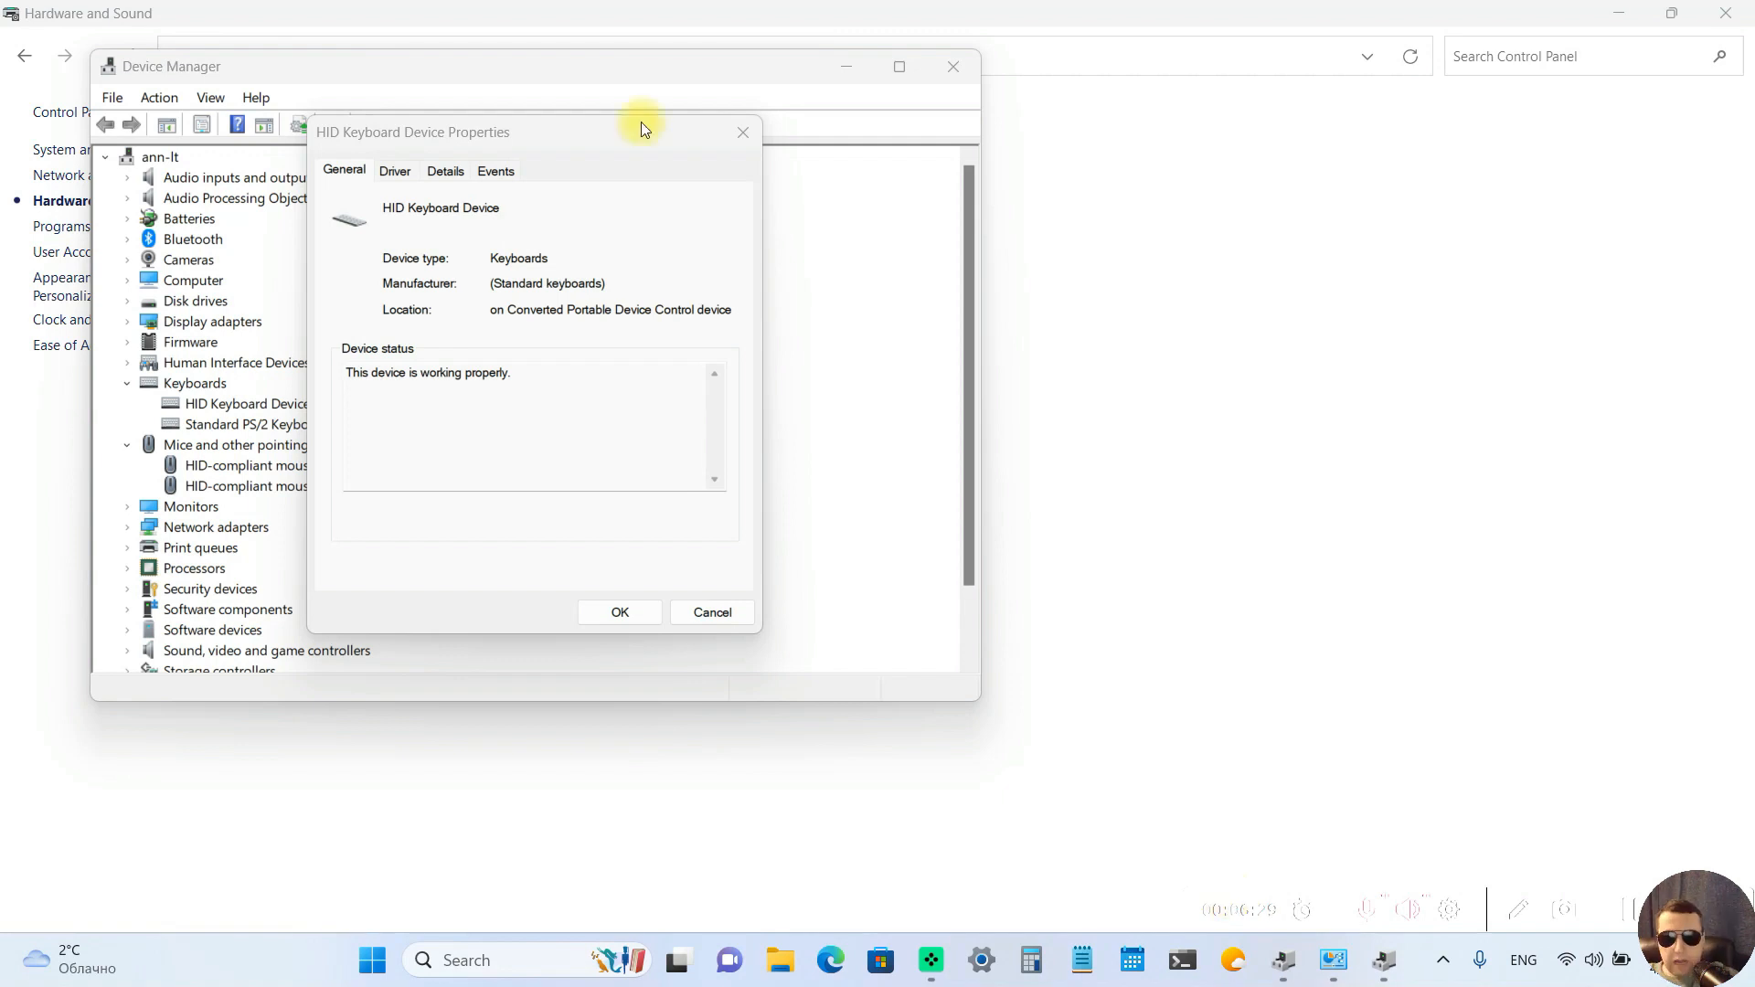
mouse_move(535, 183)
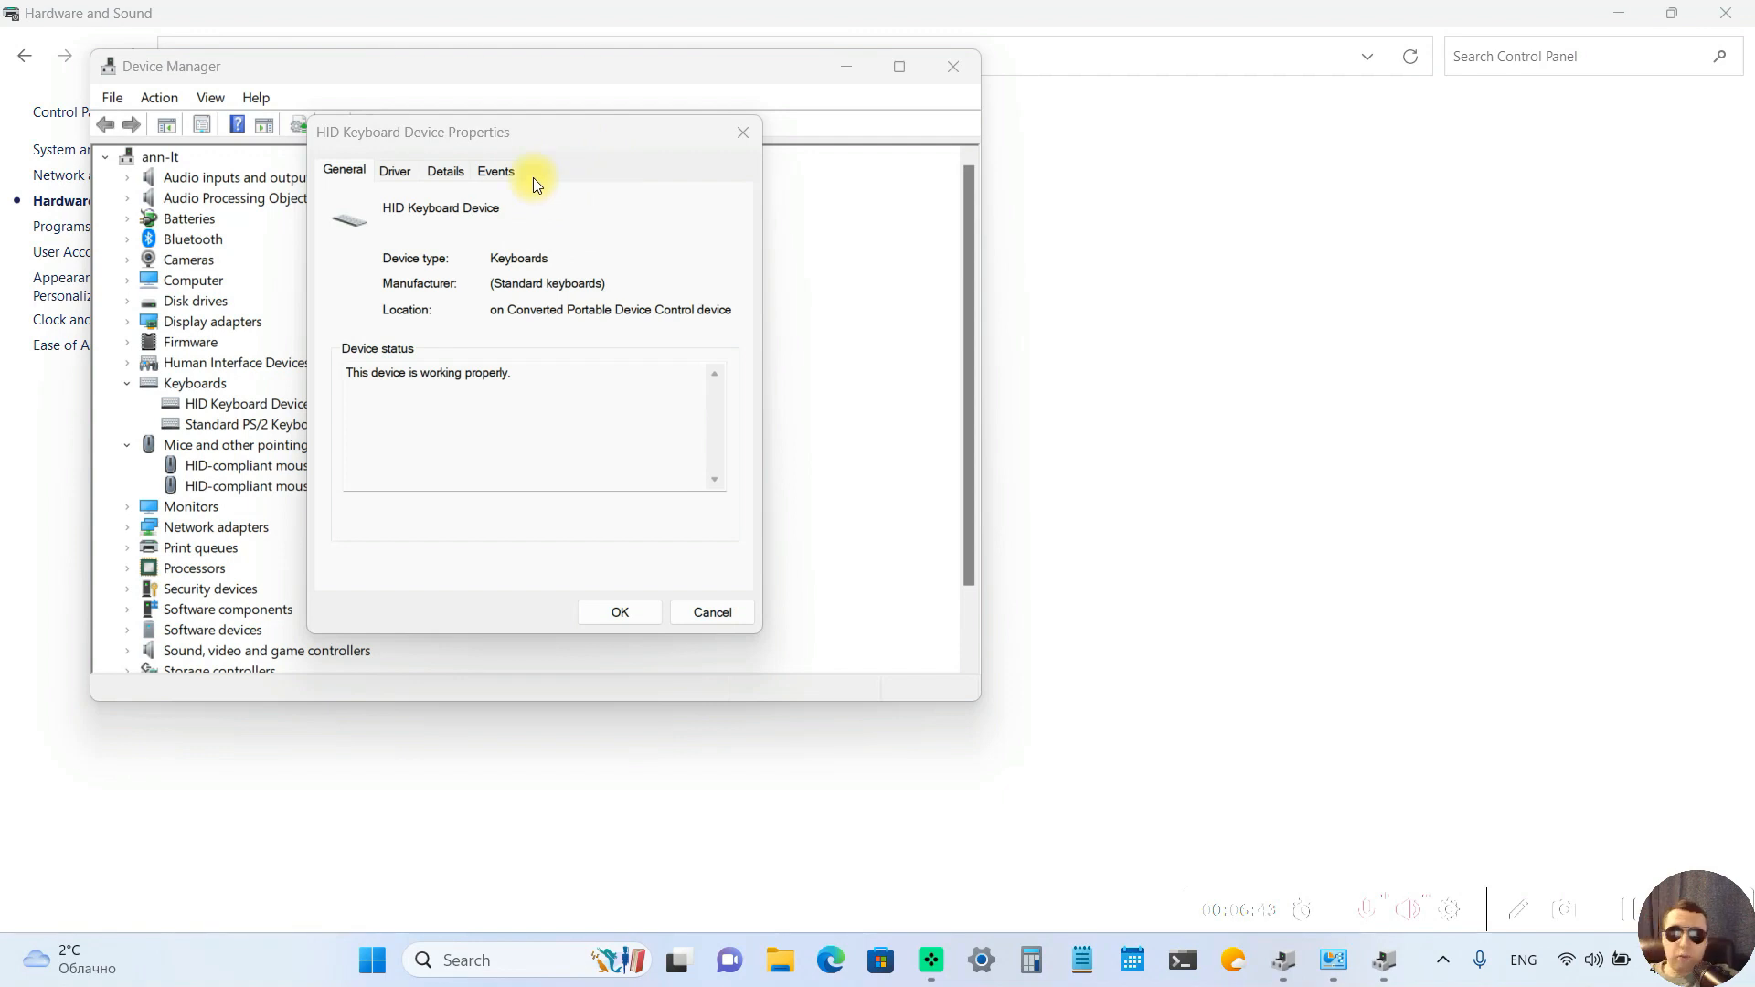